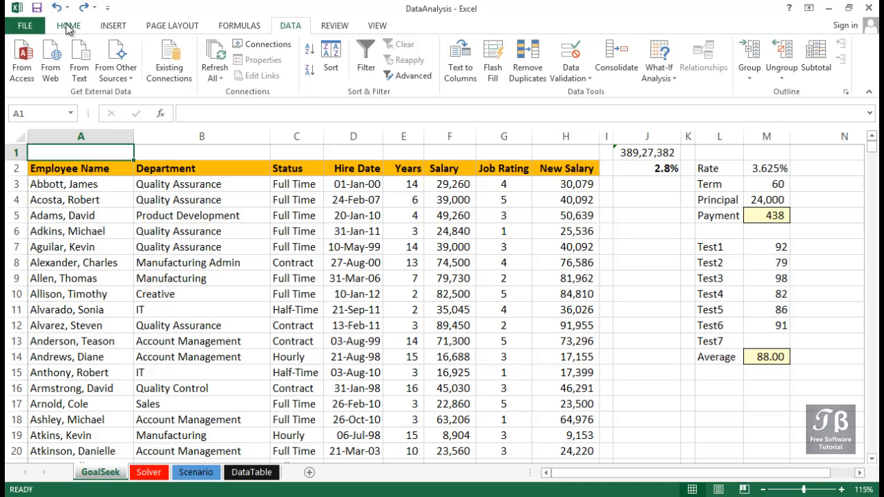
Switch the ribbon to the Home tab on the GoalSeek sheet
click(68, 26)
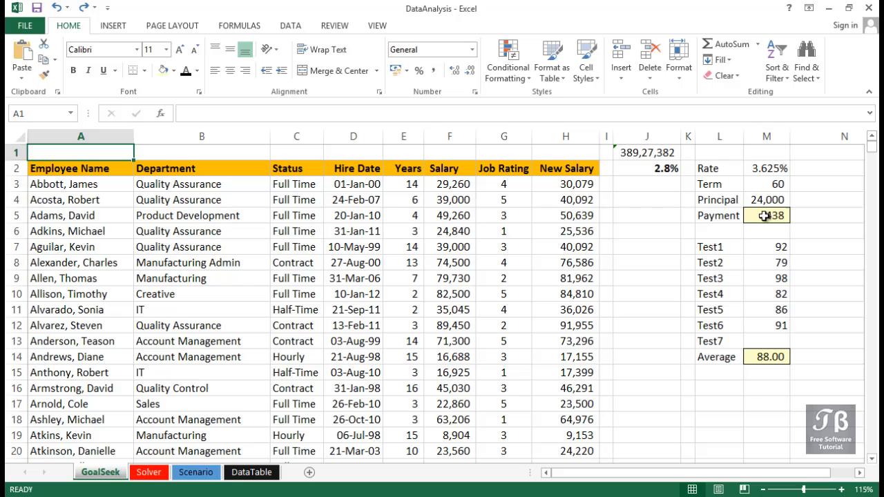
click(766, 215)
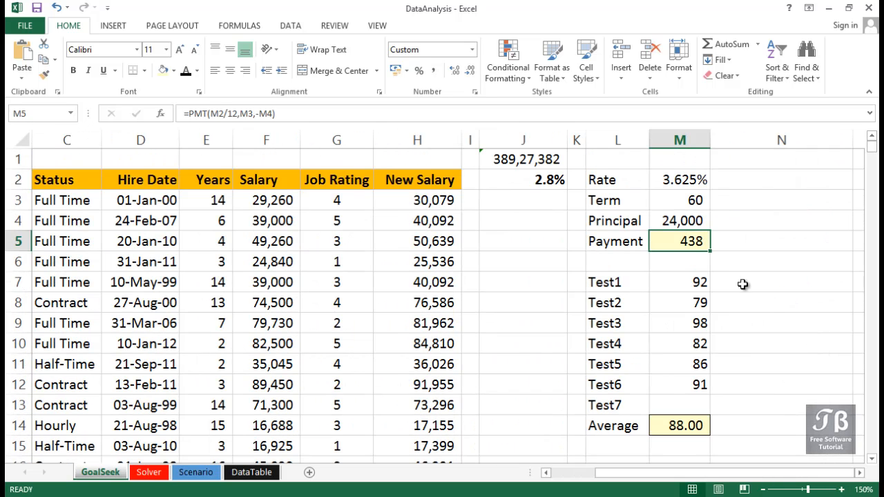
double_click(679, 241)
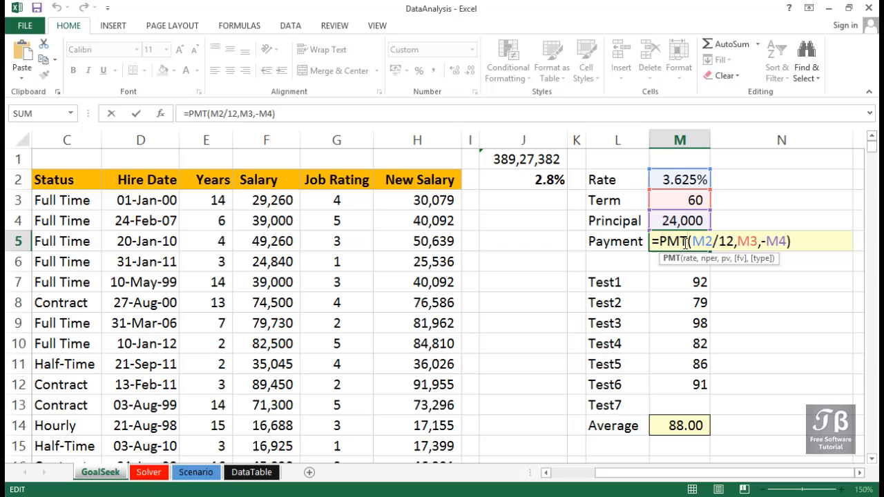
key(Return)
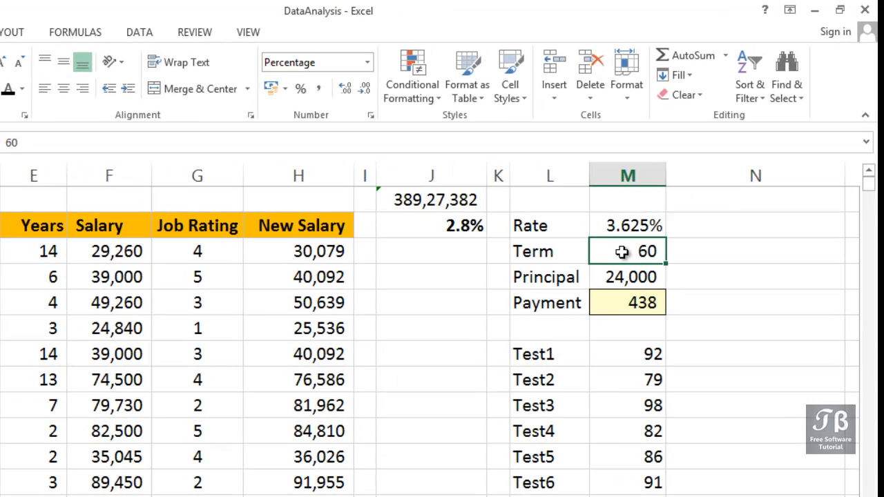
click(626, 276)
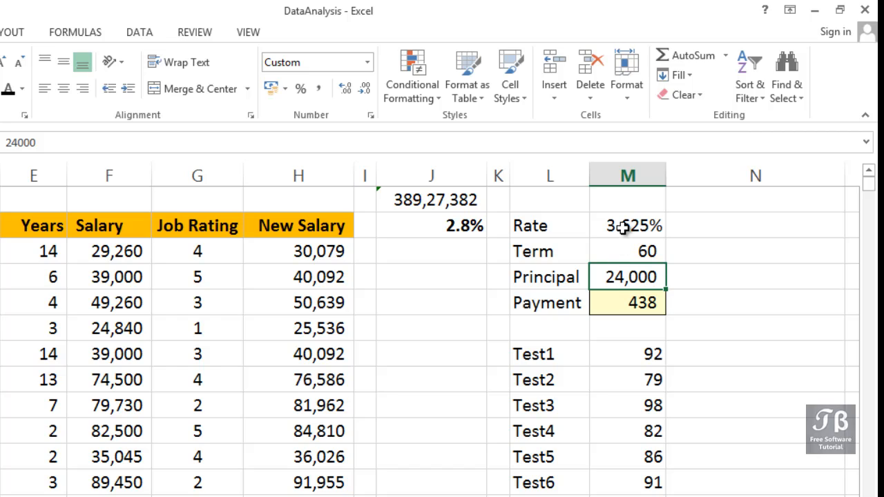
click(627, 251)
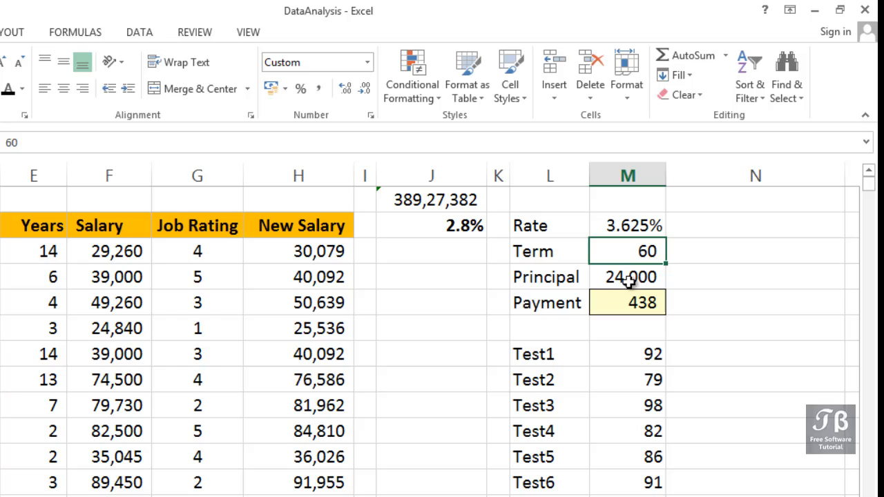
click(627, 277)
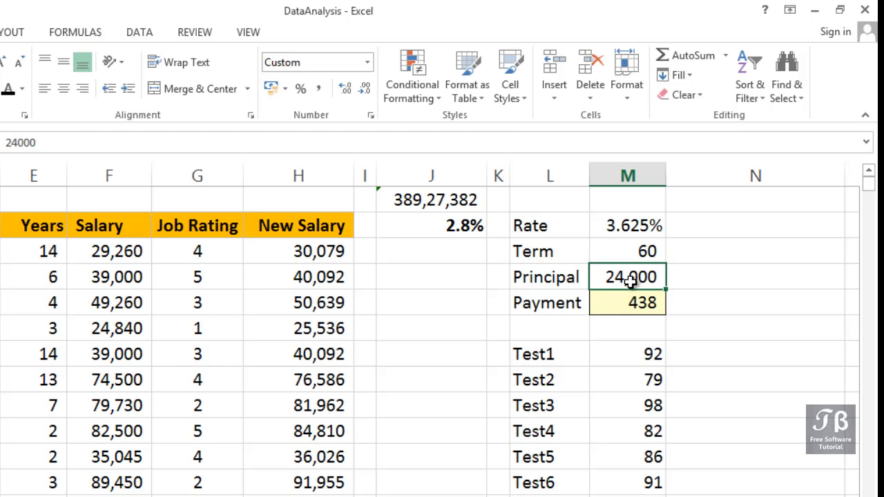
click(626, 302)
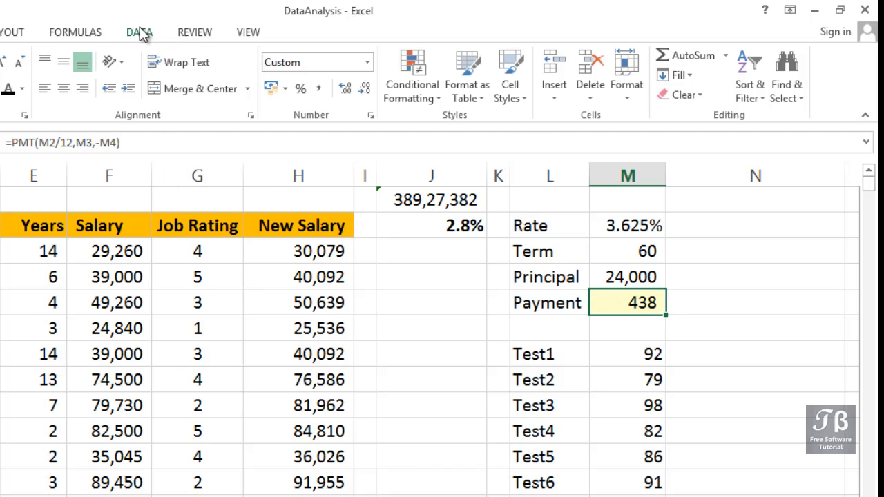
Goal Seek payment M5 to 500 by changing principal M4
click(139, 31)
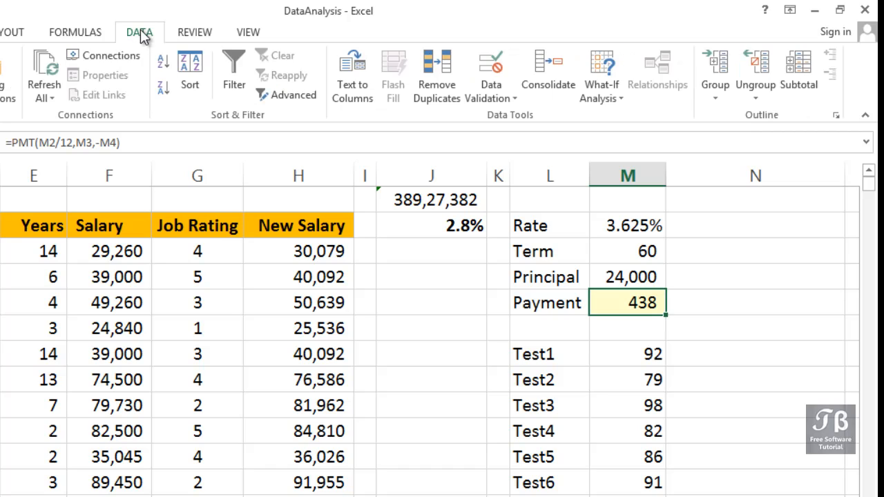
mouse_move(622, 132)
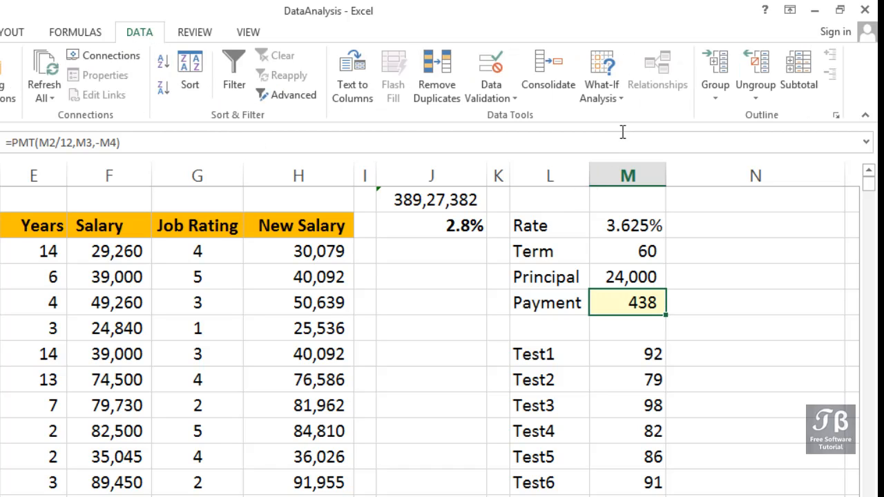
click(600, 76)
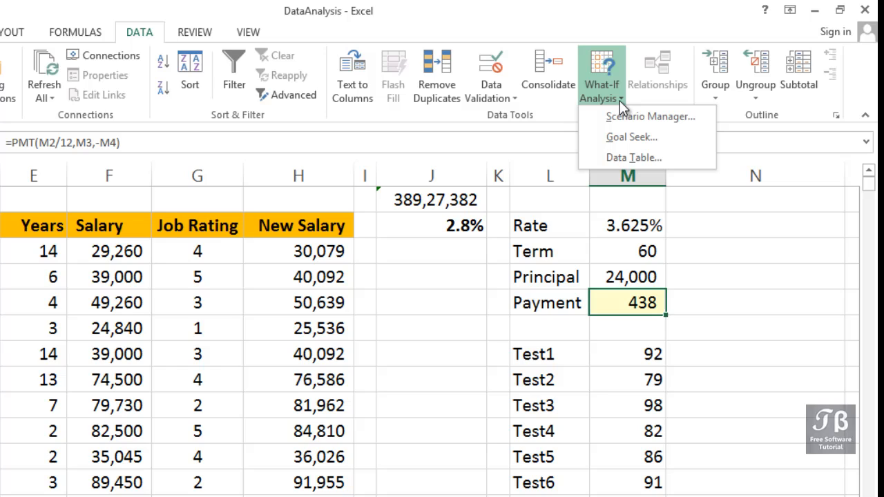
mouse_move(616, 137)
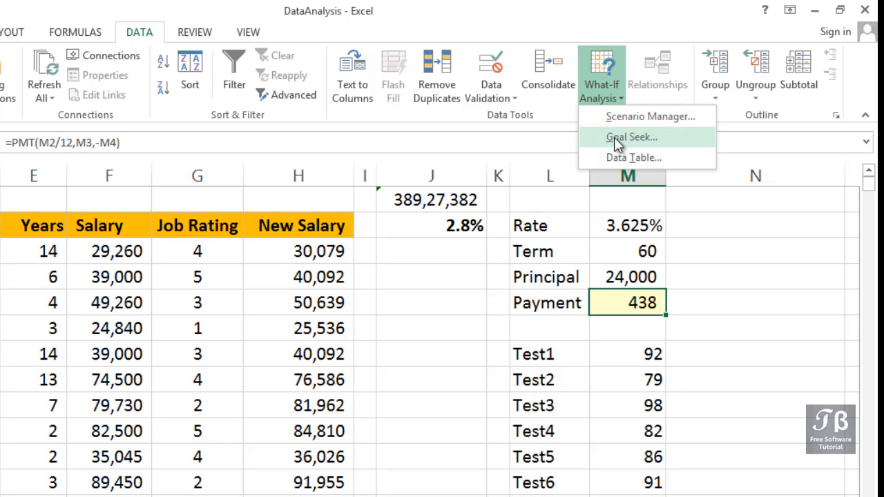
click(632, 137)
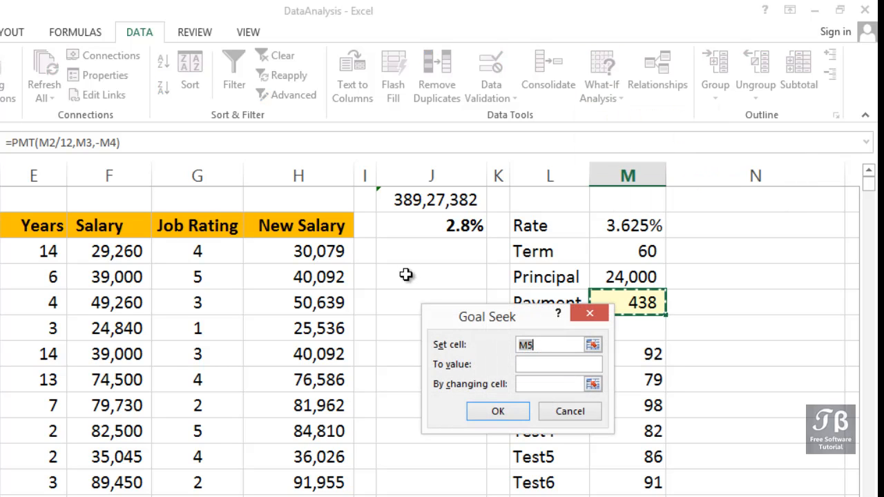
drag(487, 316, 423, 255)
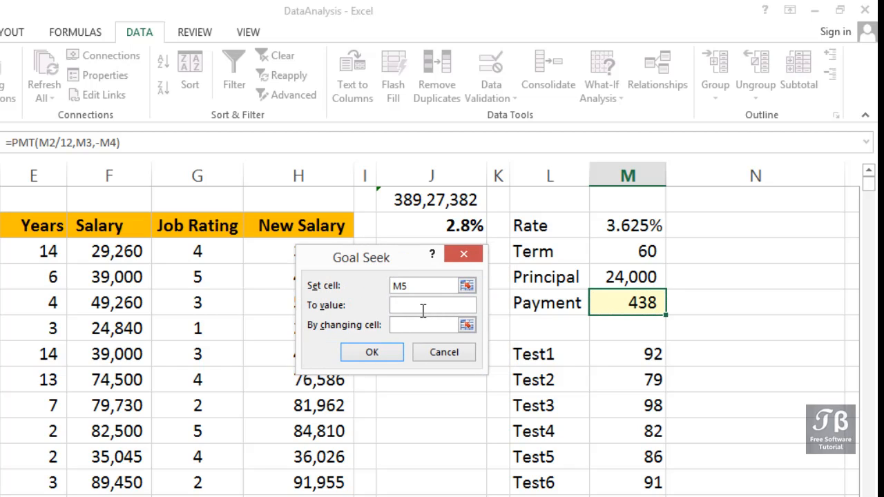
text(500)
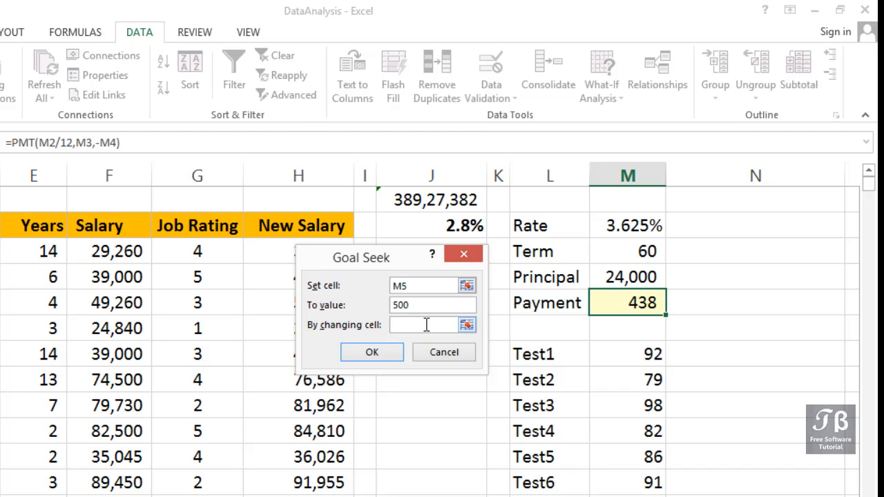
click(421, 324)
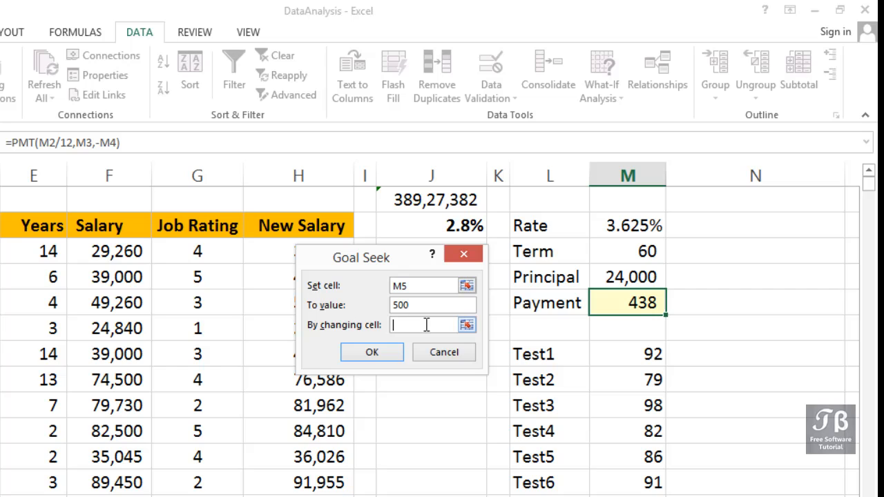
click(628, 277)
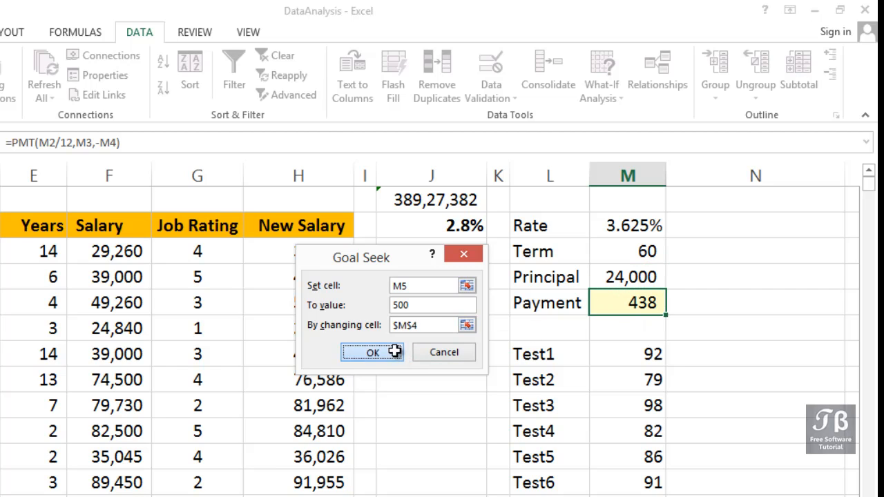
click(373, 353)
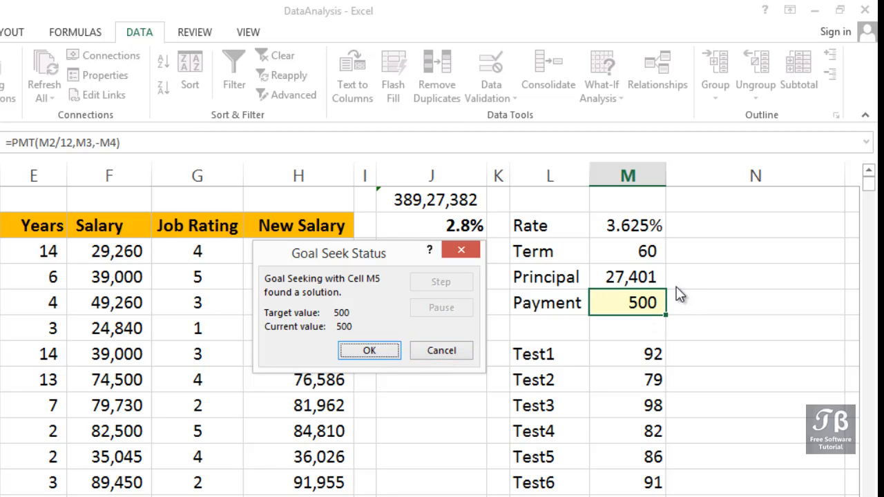
mouse_move(625, 290)
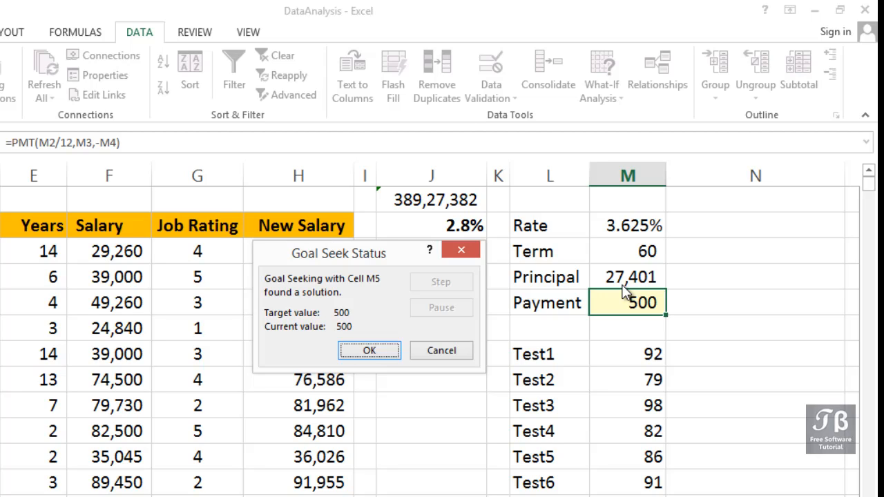
mouse_move(628, 287)
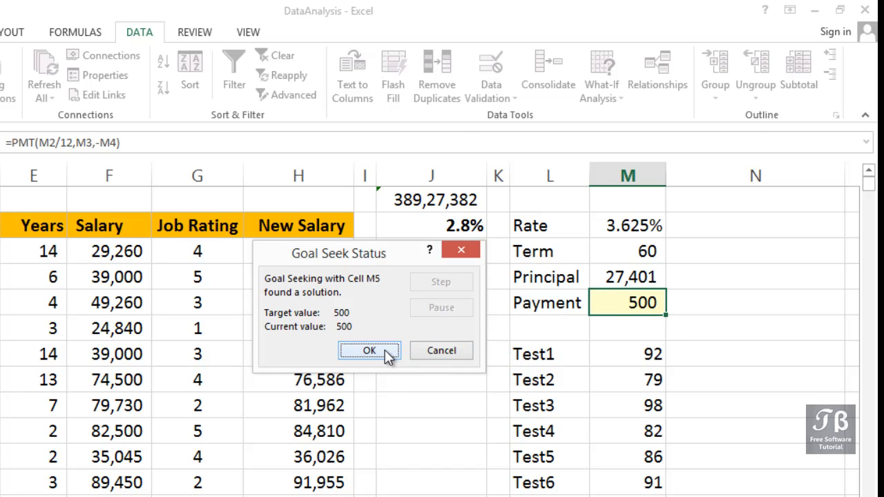
Accept the Goal Seek result, keeping principal at 27,400.597 and payment at 500
click(369, 351)
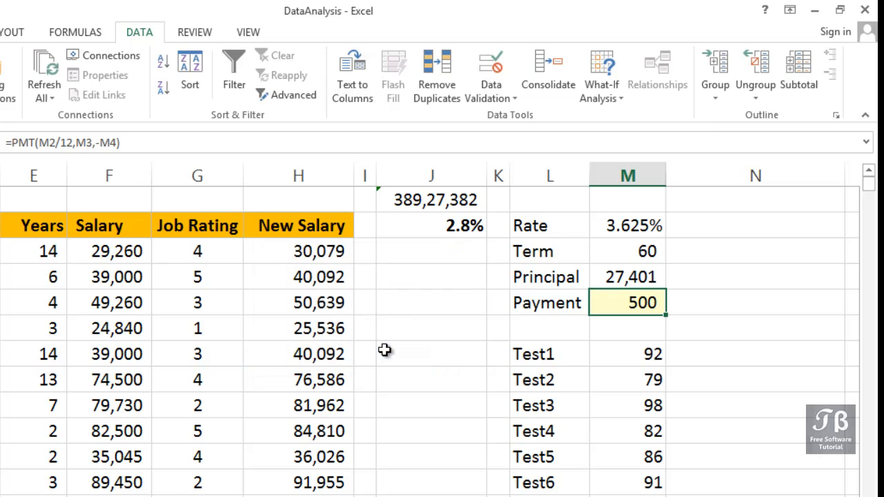
scroll(down, 3)
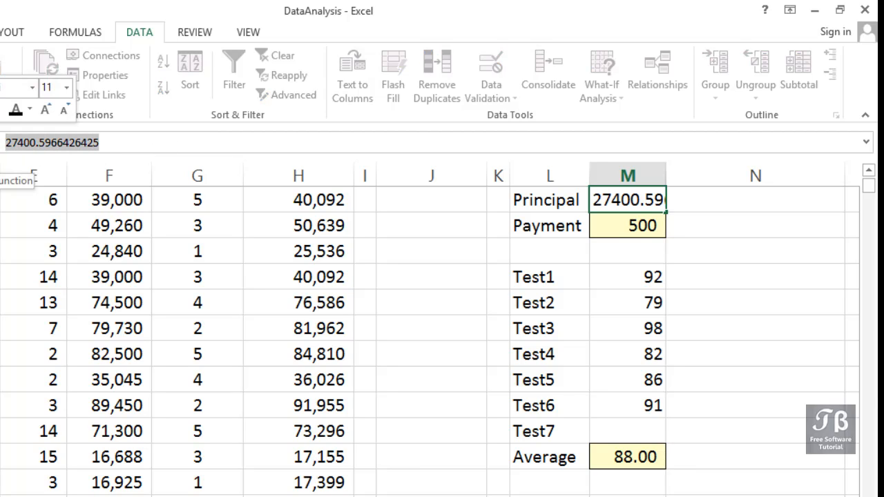
mouse_move(669, 310)
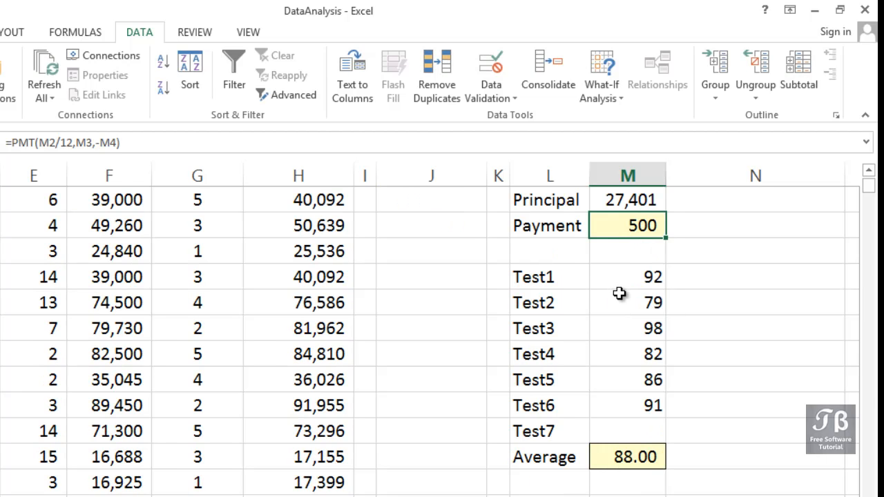
click(627, 277)
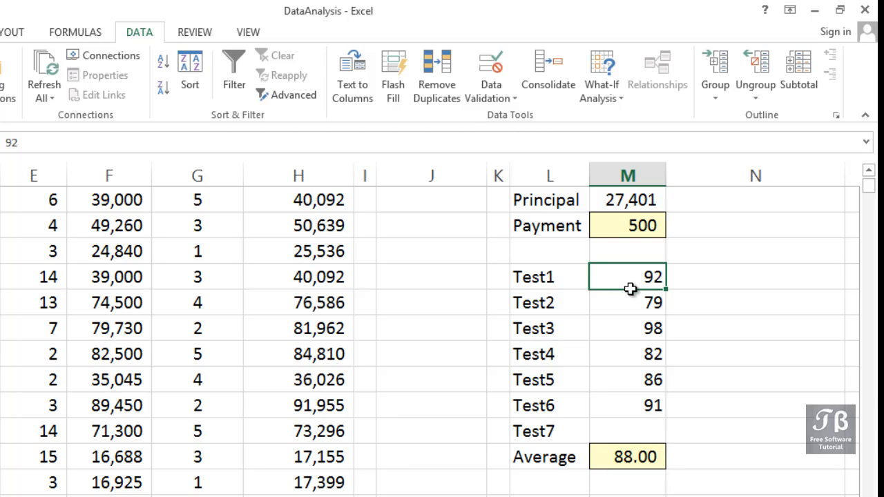
mouse_move(634, 303)
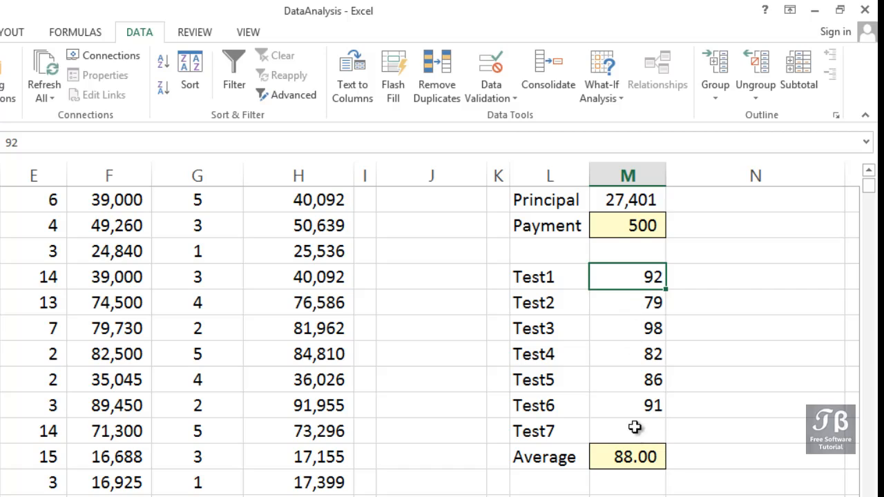
drag(626, 277, 626, 379)
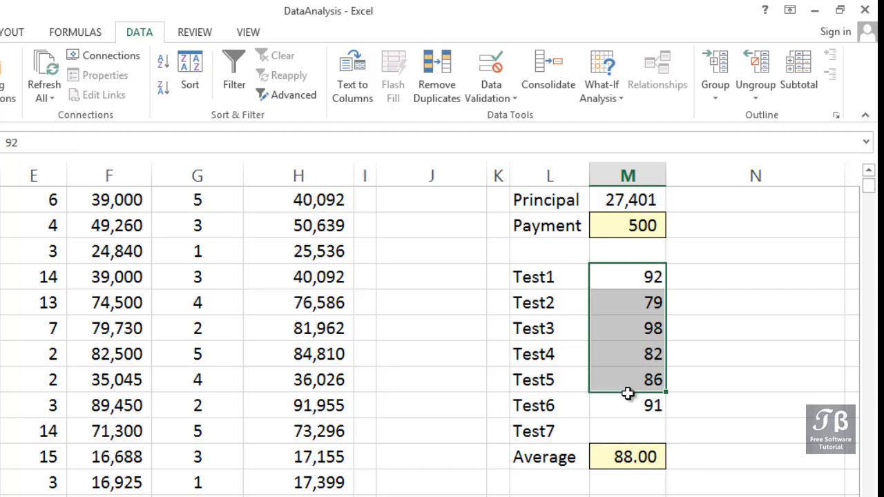
drag(627, 380, 627, 431)
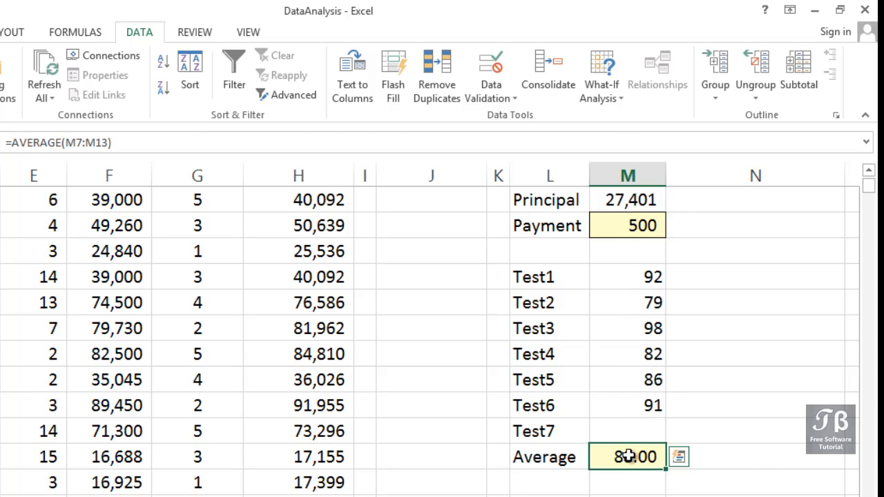
double_click(626, 456)
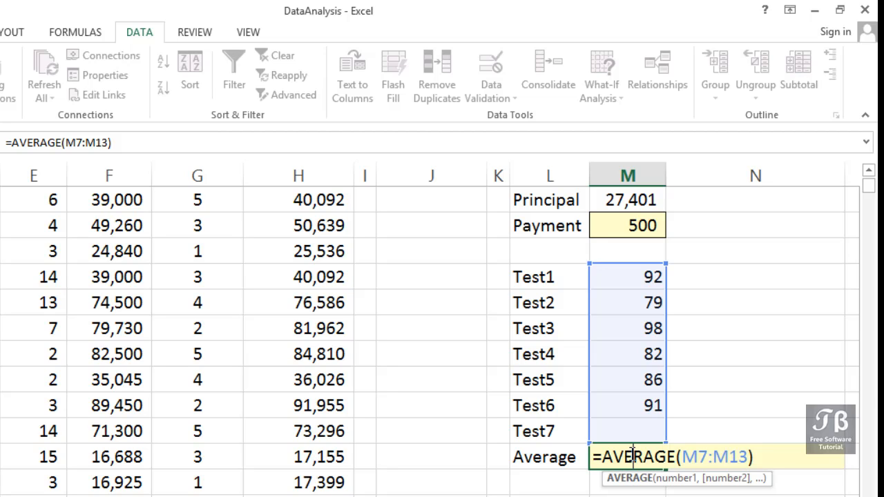
key(Return)
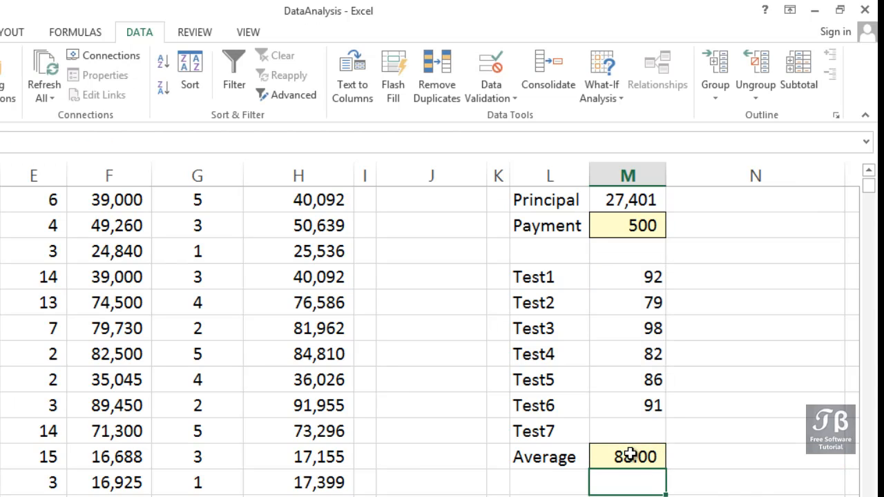
click(626, 457)
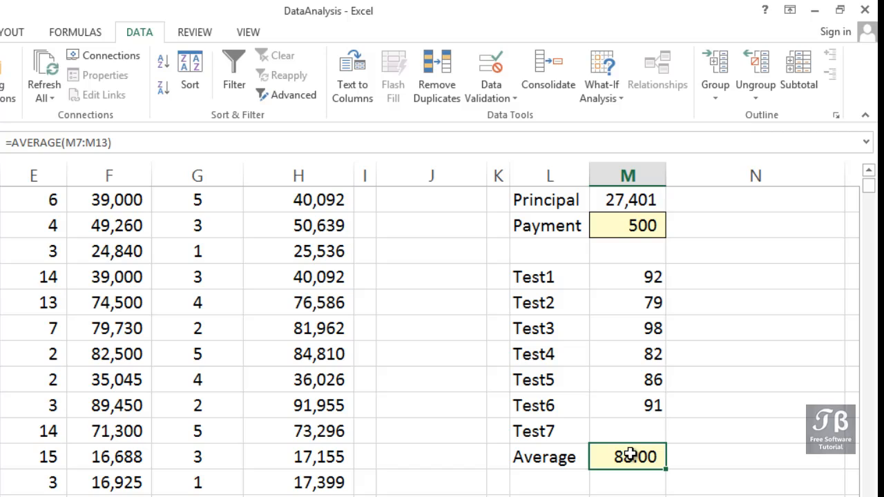
mouse_move(623, 477)
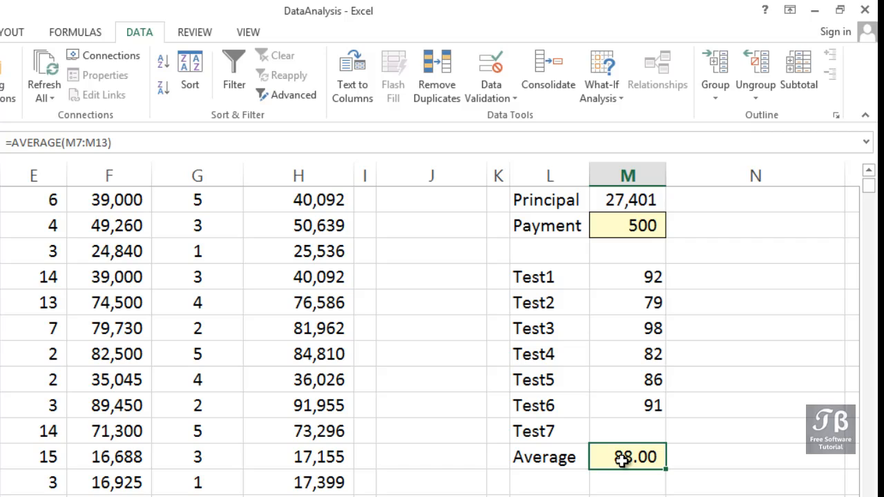
click(627, 431)
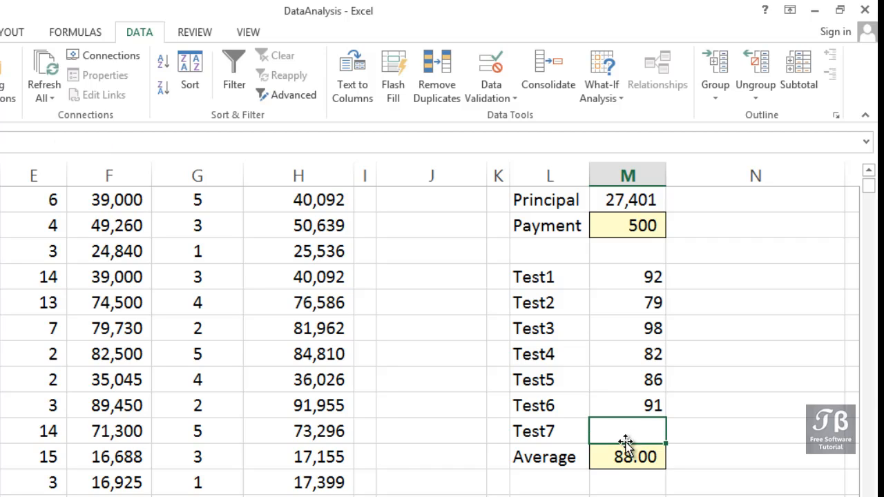
click(600, 76)
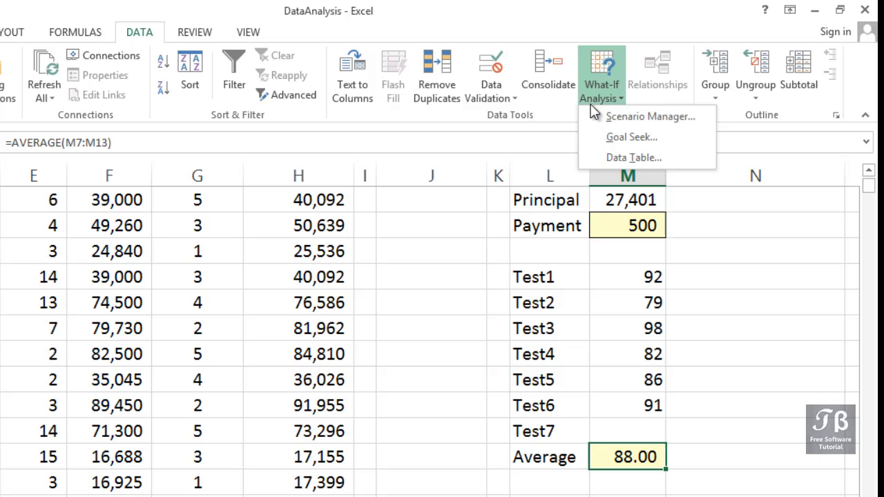
mouse_move(632, 137)
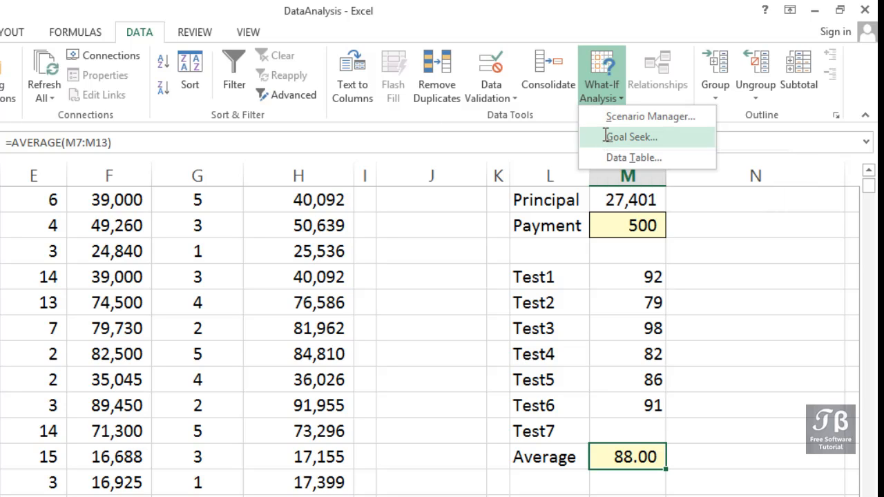
click(629, 137)
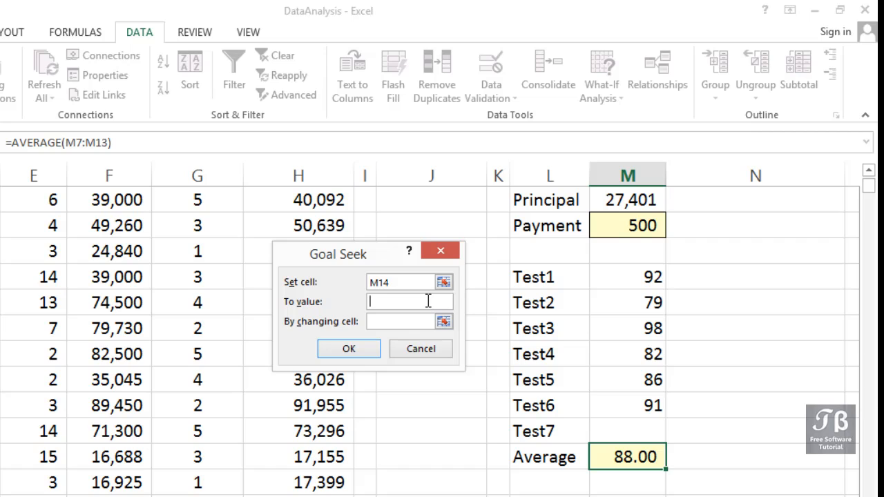
text(90)
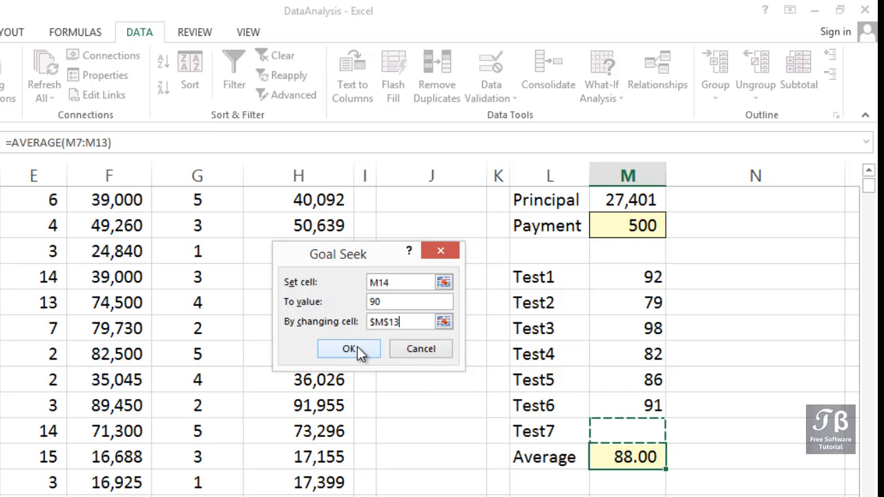
click(349, 348)
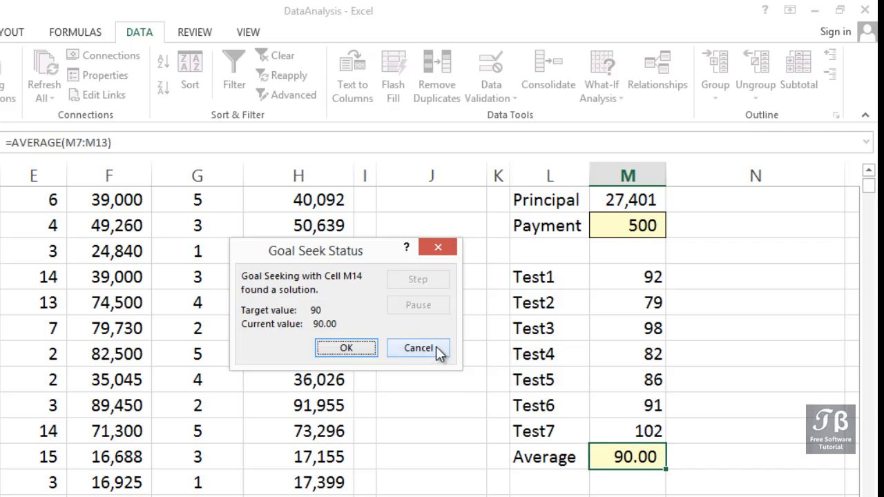
click(417, 348)
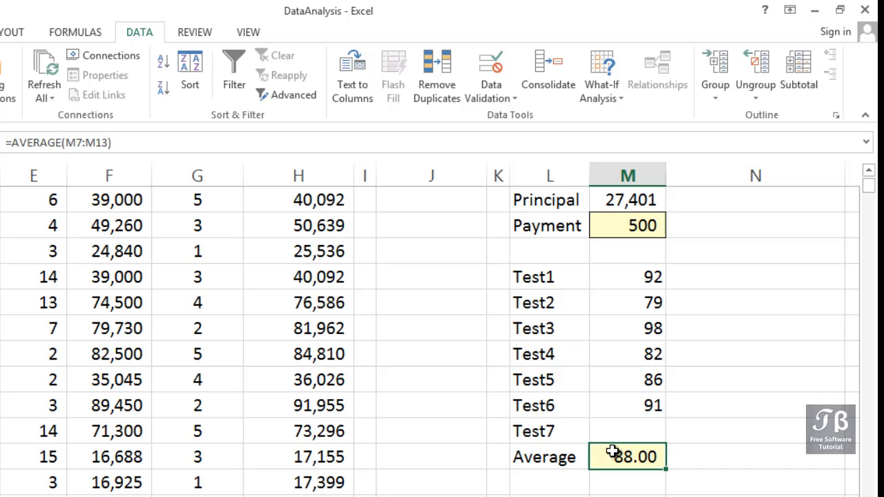
mouse_move(642, 326)
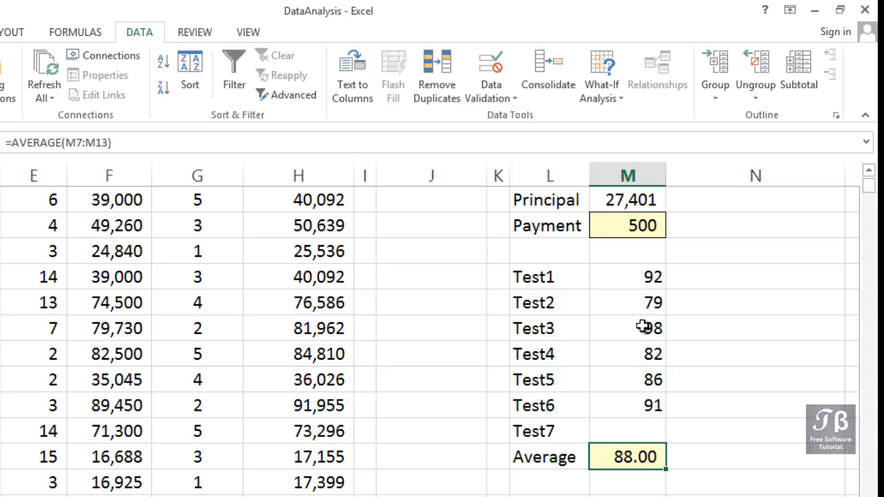
Goal Seek average M14 to 89.5 by changing Test7 M13, accepting the 98.5 result
click(600, 75)
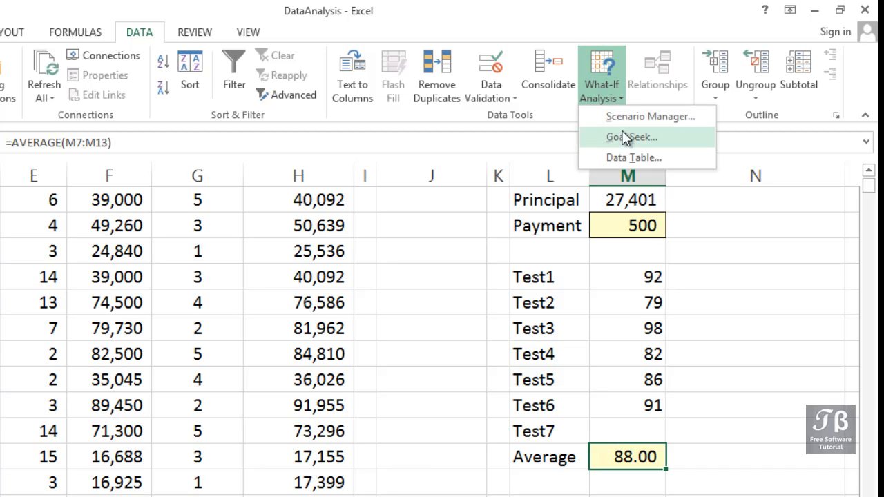
click(632, 137)
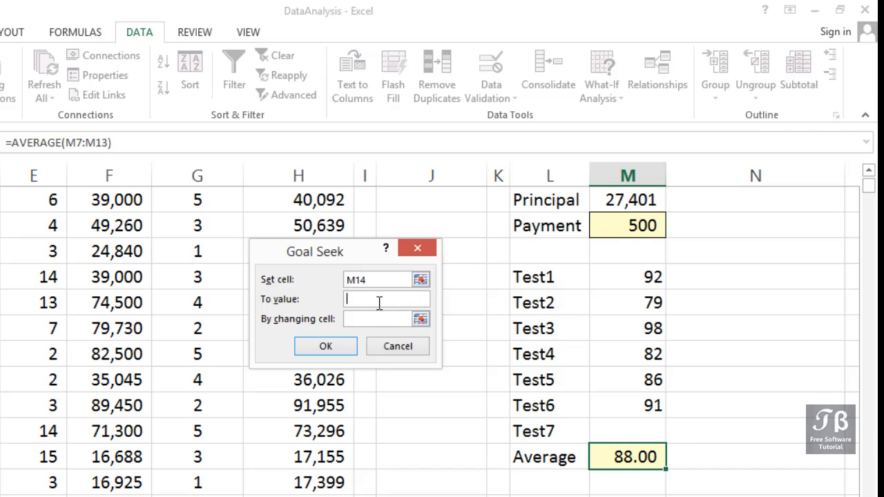
text(8)
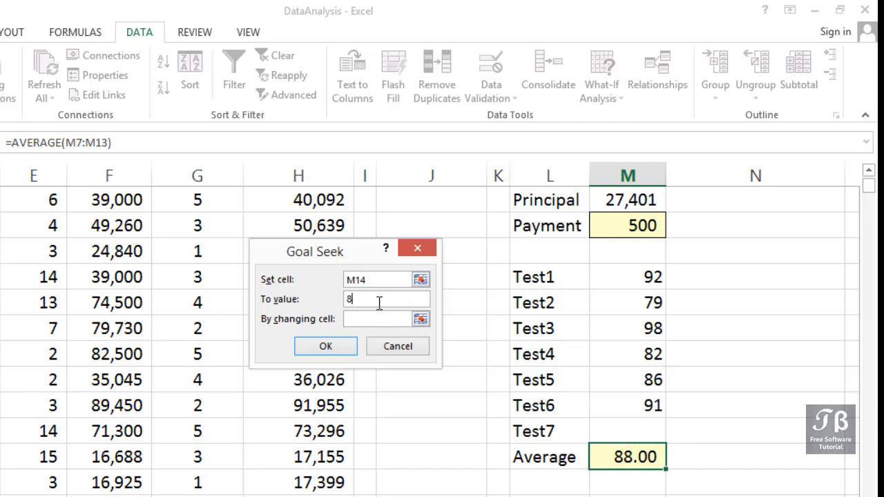
text(9.5)
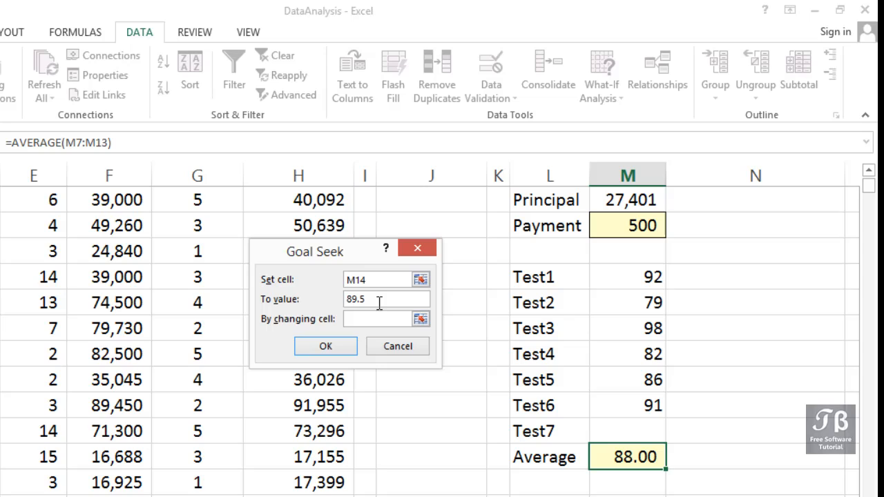
click(380, 318)
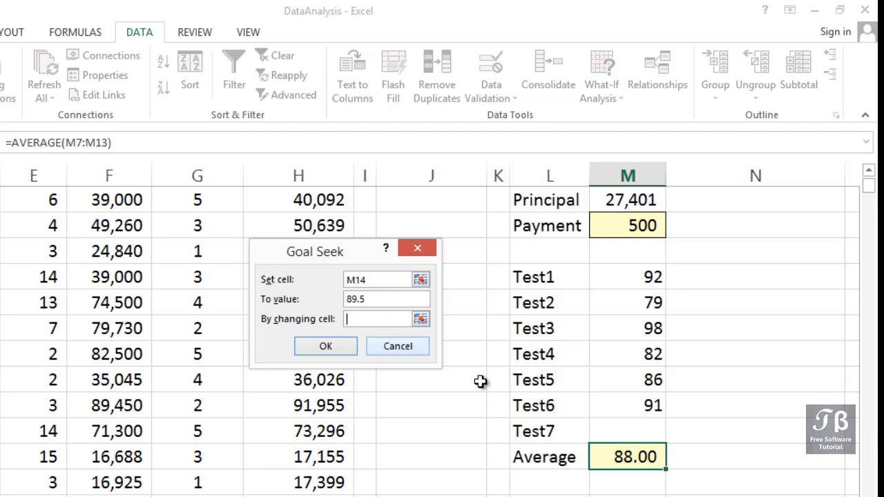
mouse_move(614, 428)
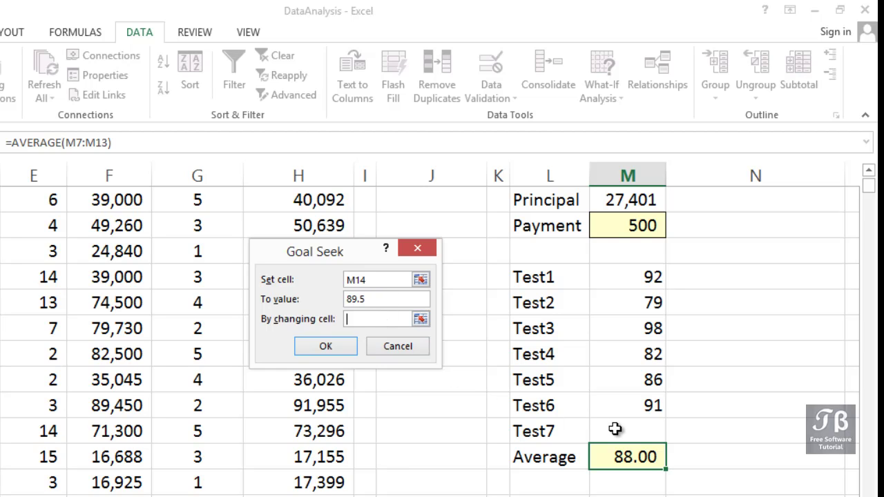
click(627, 430)
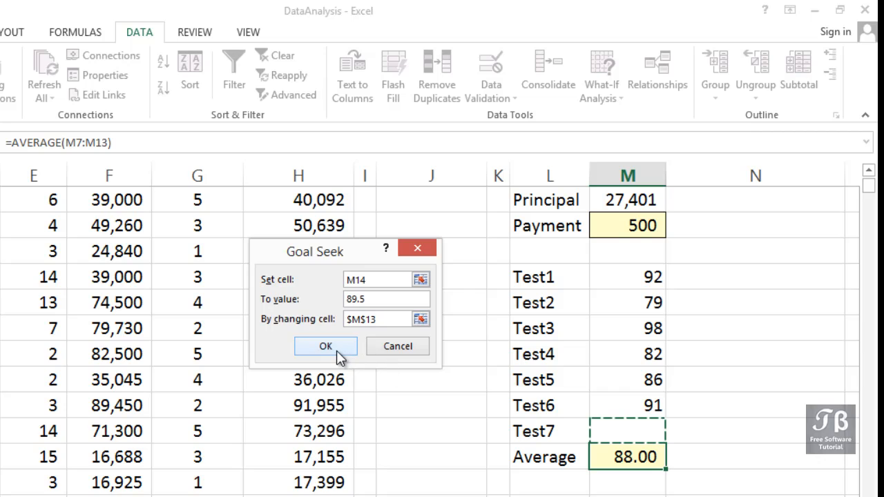
click(325, 346)
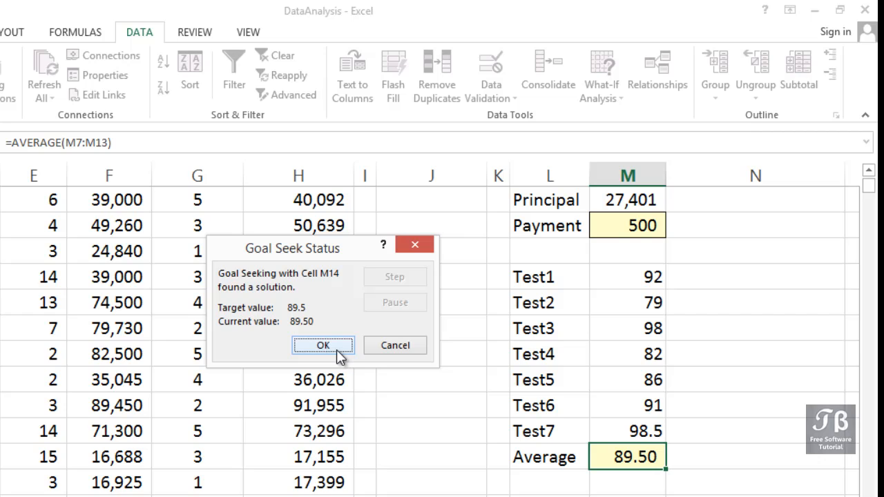
click(323, 346)
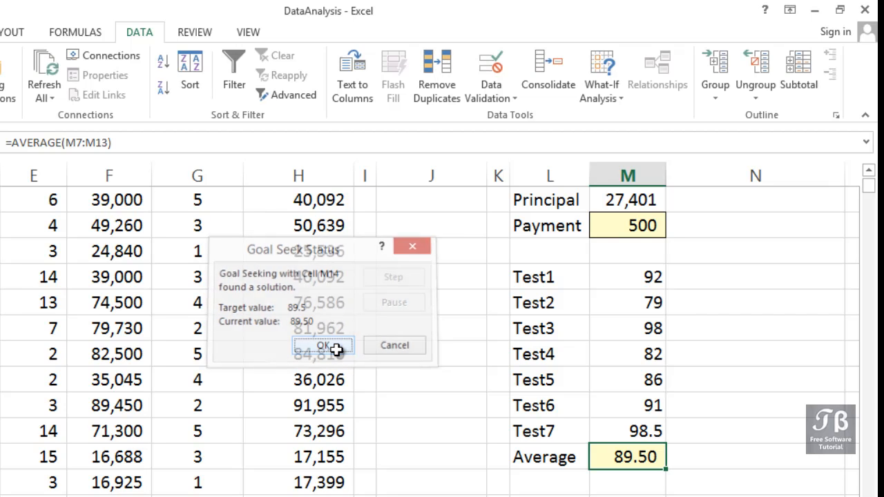
click(322, 345)
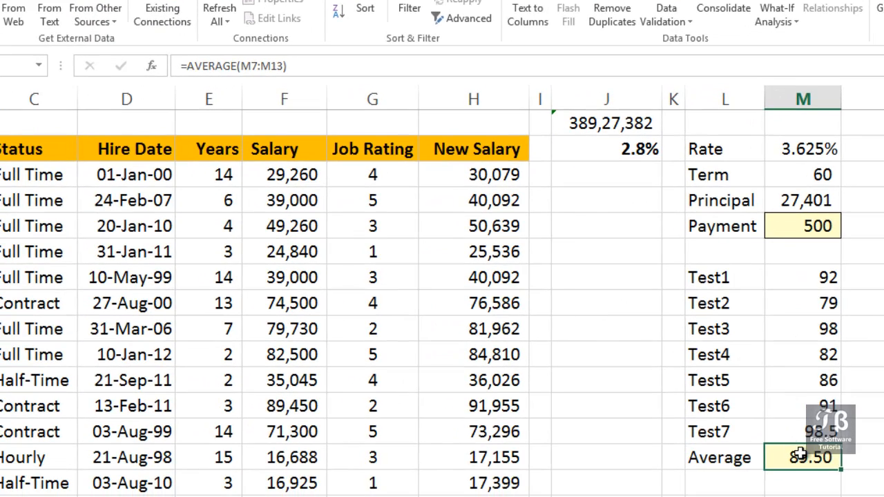
click(801, 431)
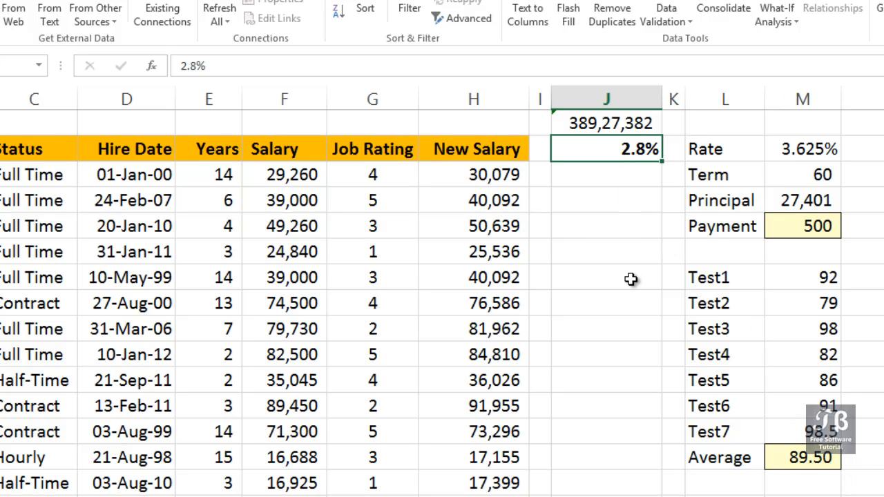
click(474, 97)
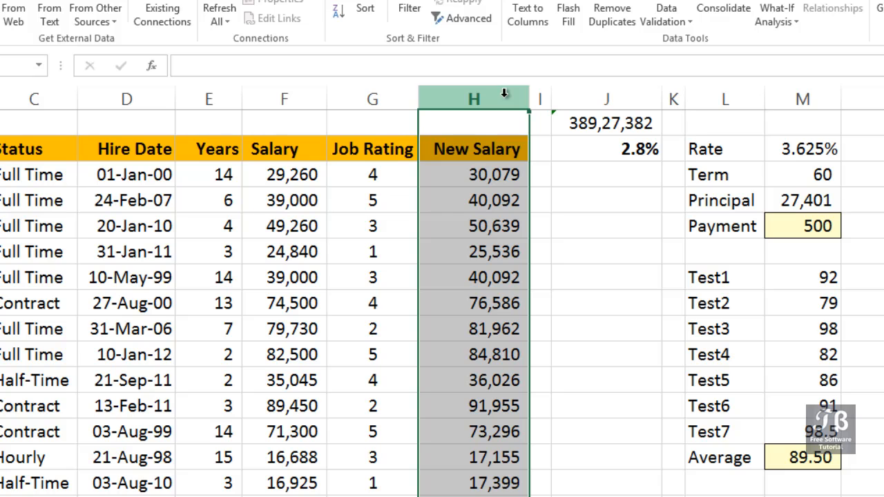
mouse_move(504, 99)
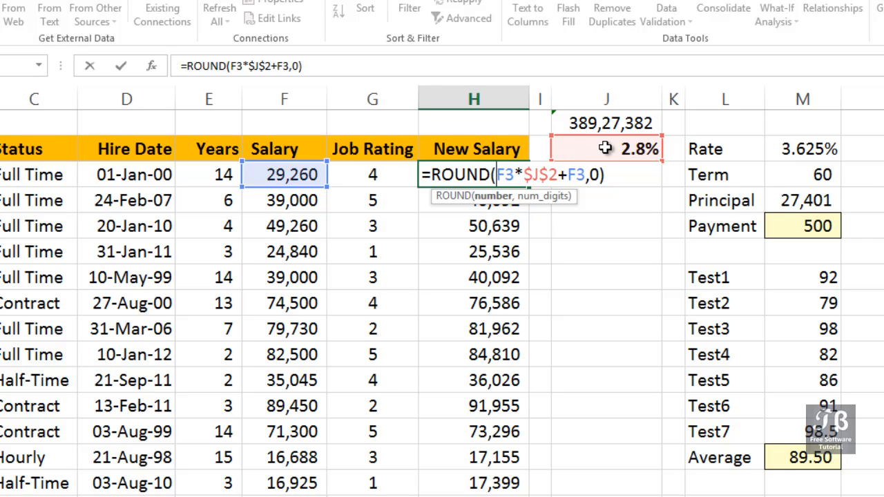
key(Return)
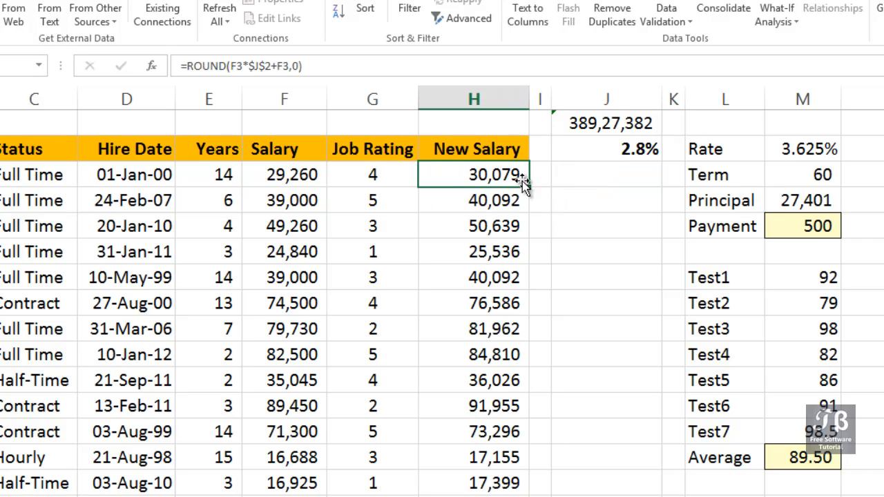
click(607, 123)
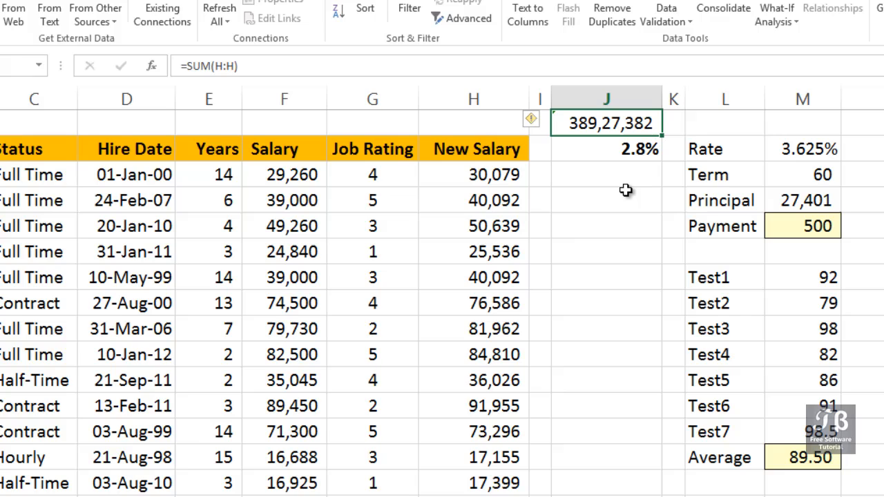
mouse_move(621, 174)
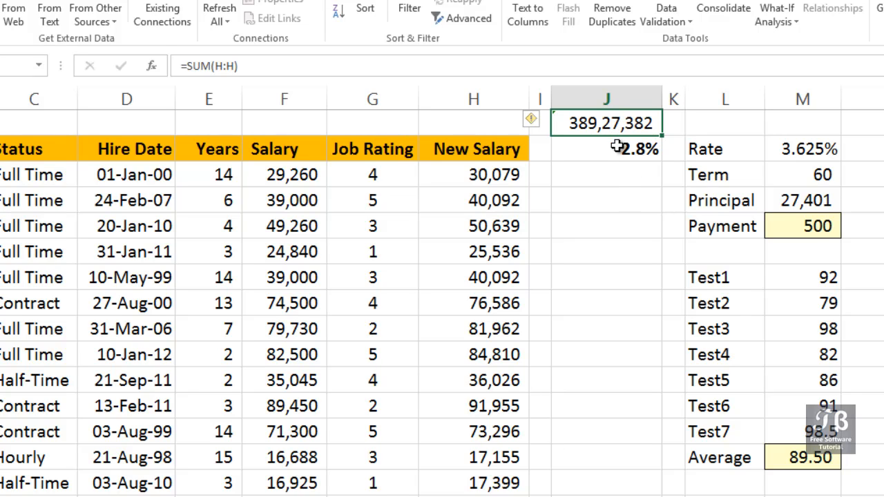
click(606, 149)
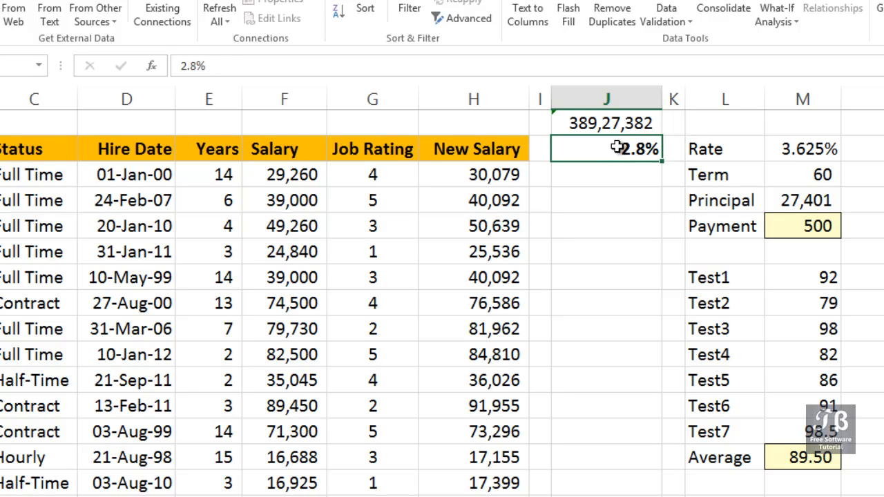
Goal Seek salary total J1 to 39,000,000 by changing increase percentage J2
click(605, 123)
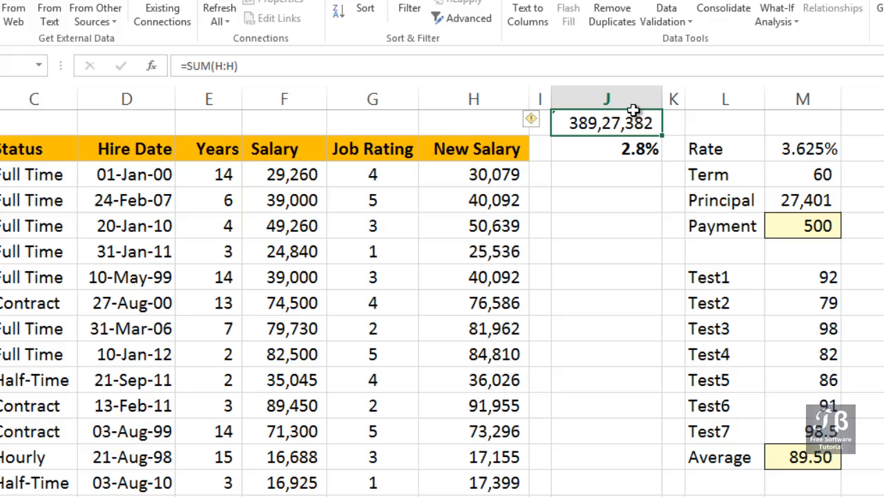
click(777, 14)
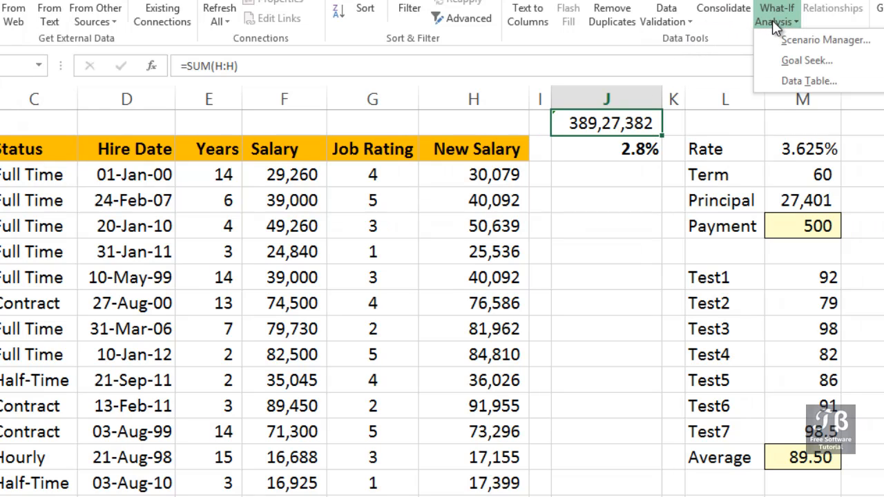
click(806, 60)
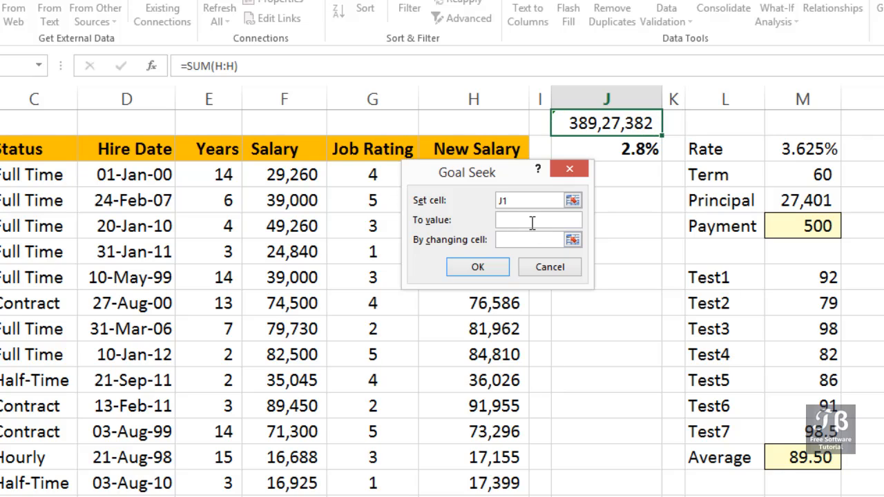
text(3900)
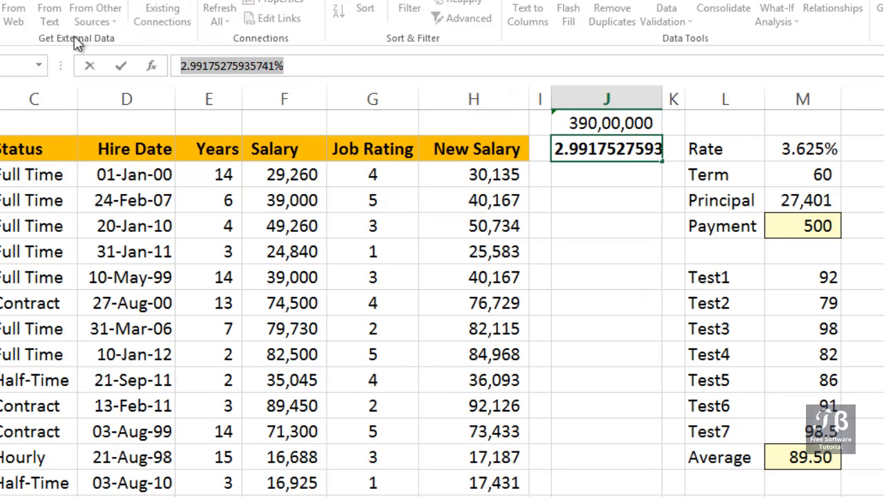
key(Return)
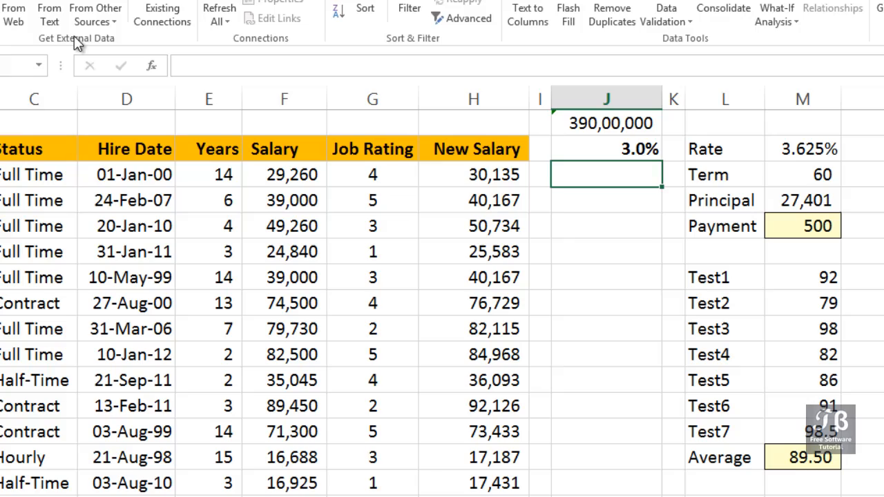